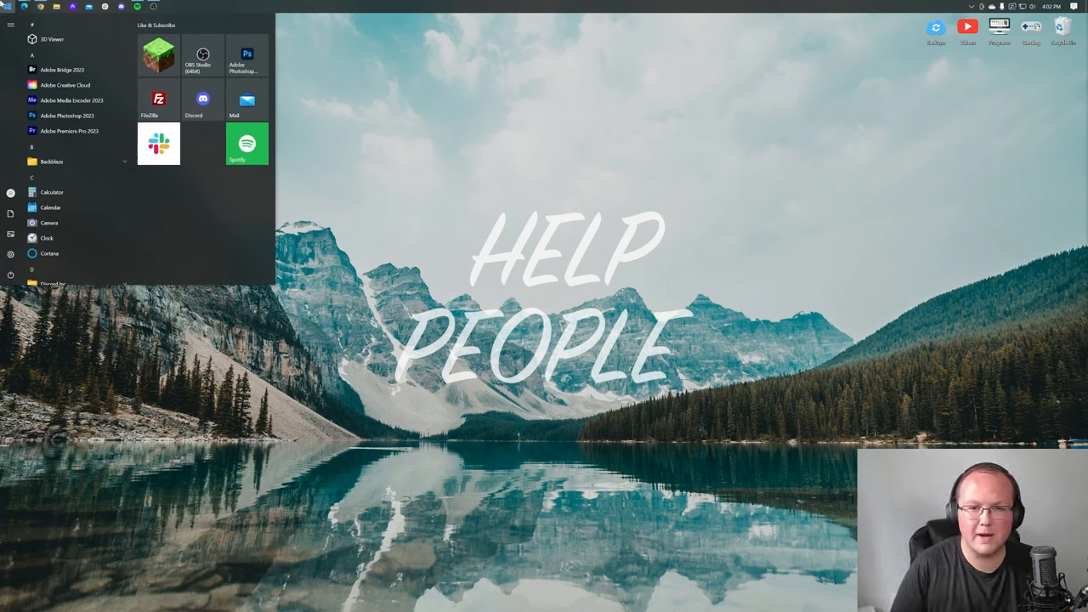
# Step: Find and launch System Information, then view the System Summary's physical memory figures
pyautogui.write('system information')
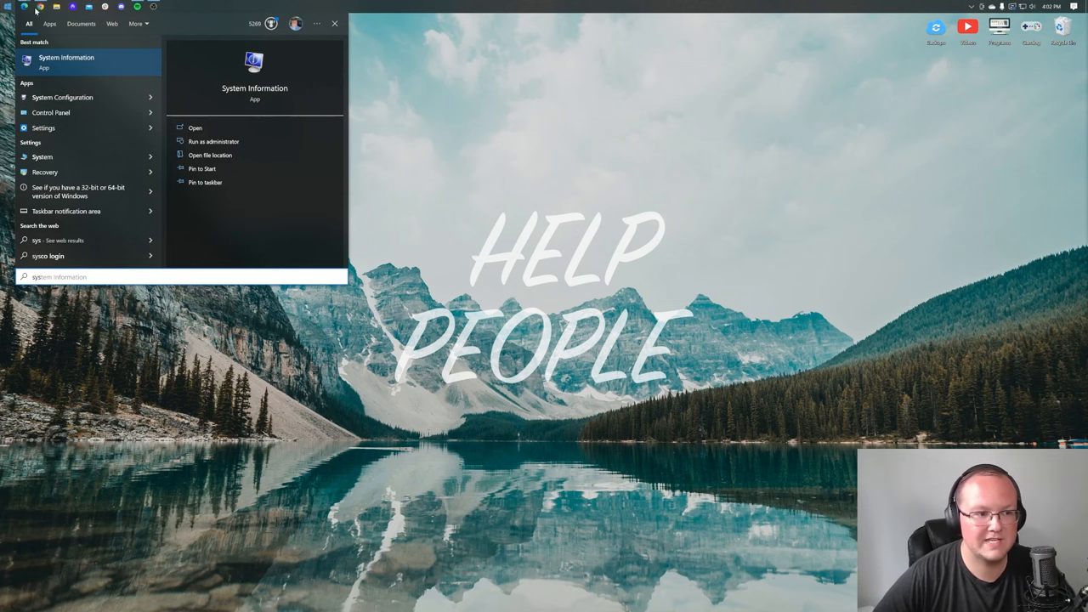
pyautogui.click(194, 128)
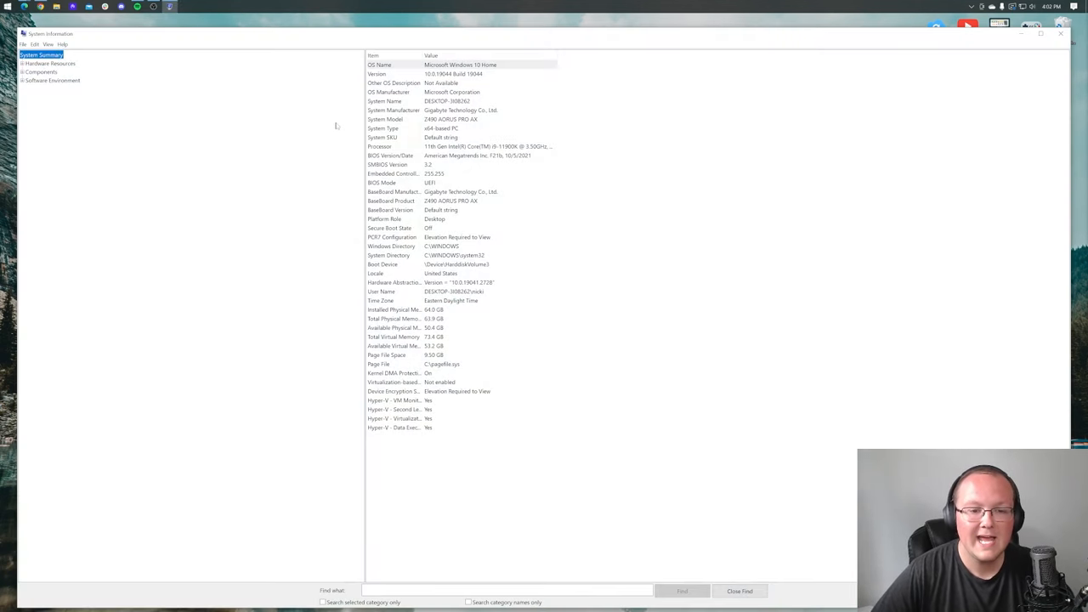
pyautogui.moveTo(415, 282)
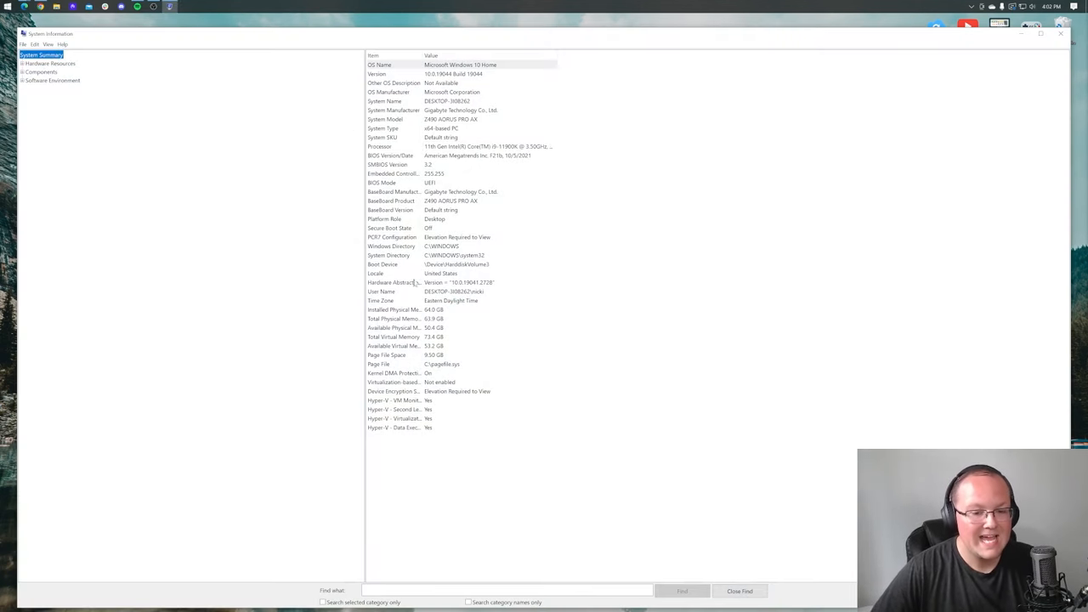
pyautogui.click(394, 310)
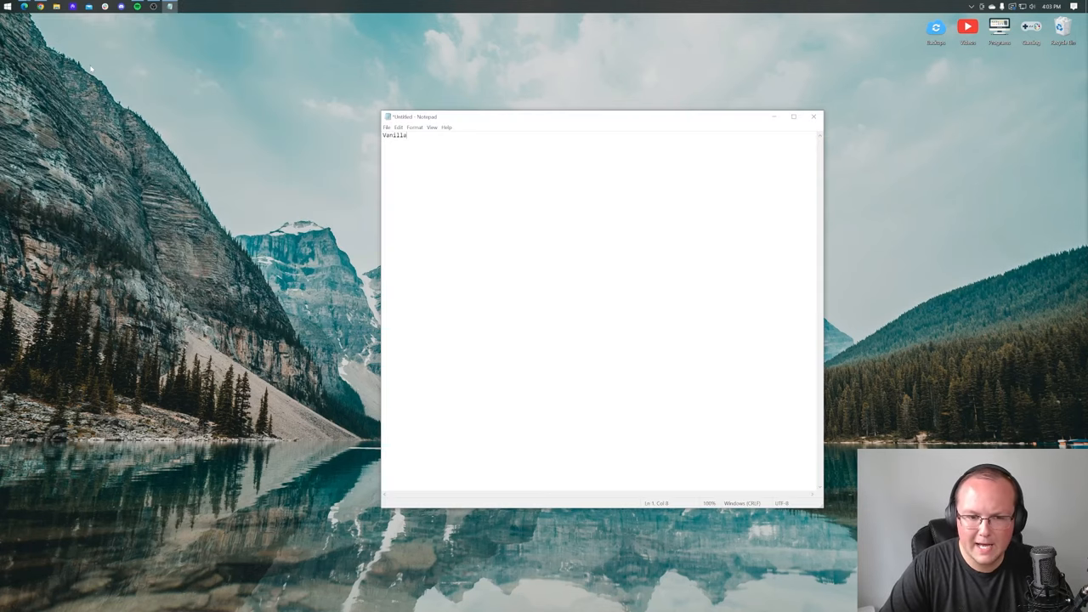
# Step: Write the first two guide lines: 'Vanilla: 2GB - 4GB' and 'Any Mods: 4GB'
pyautogui.write(':')
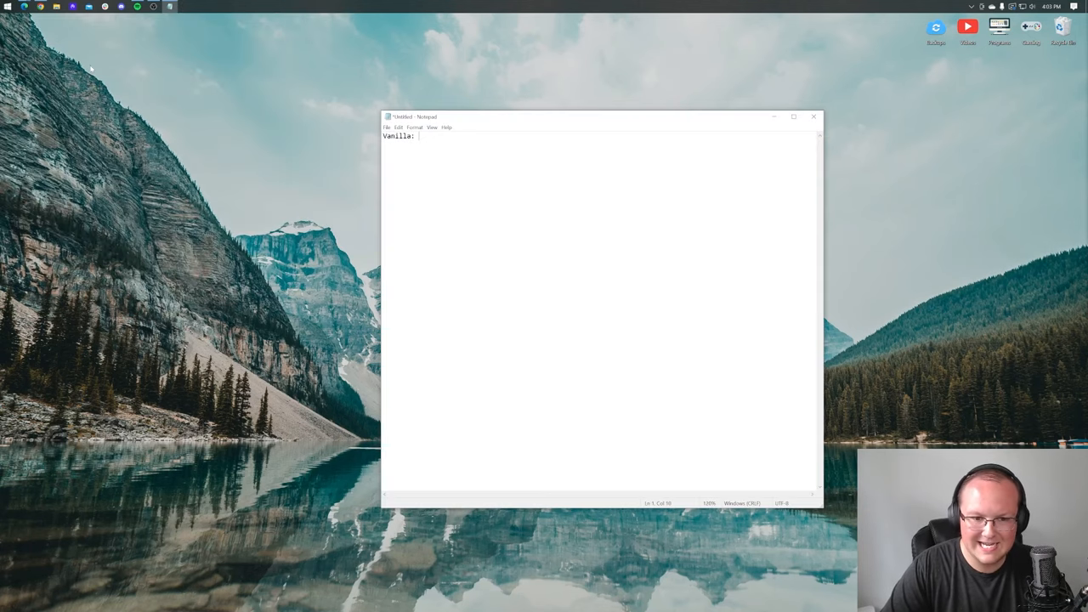
pyautogui.write('2')
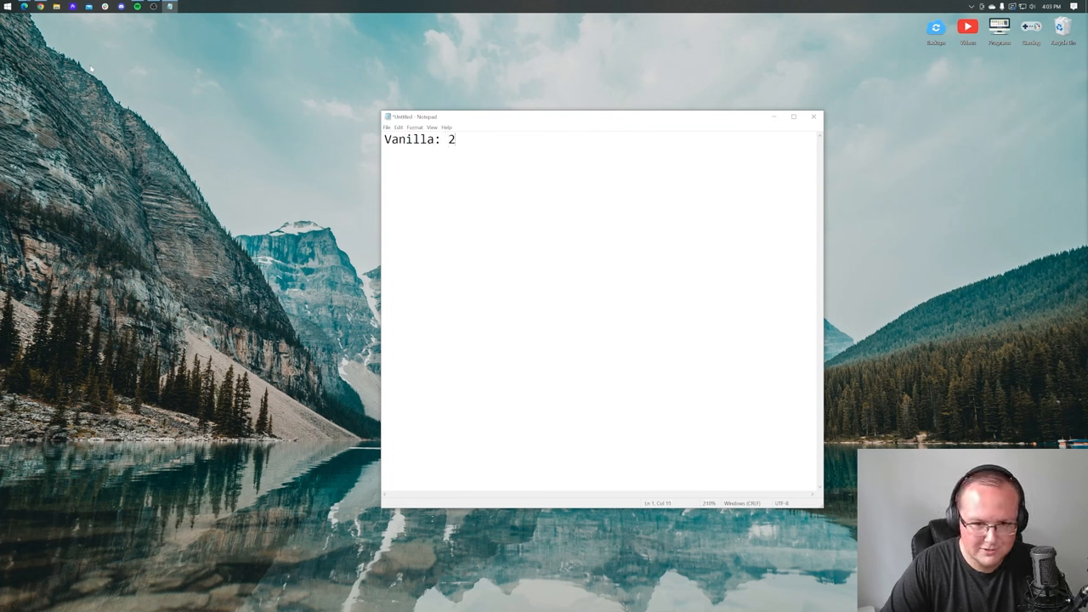
pyautogui.write('GB')
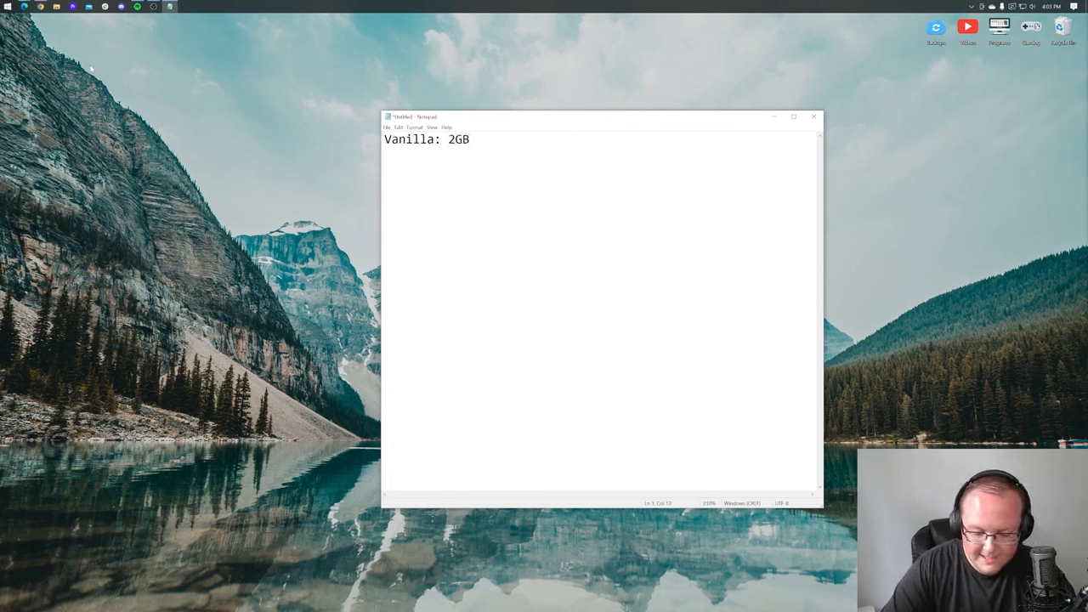
pyautogui.write('- 4GB')
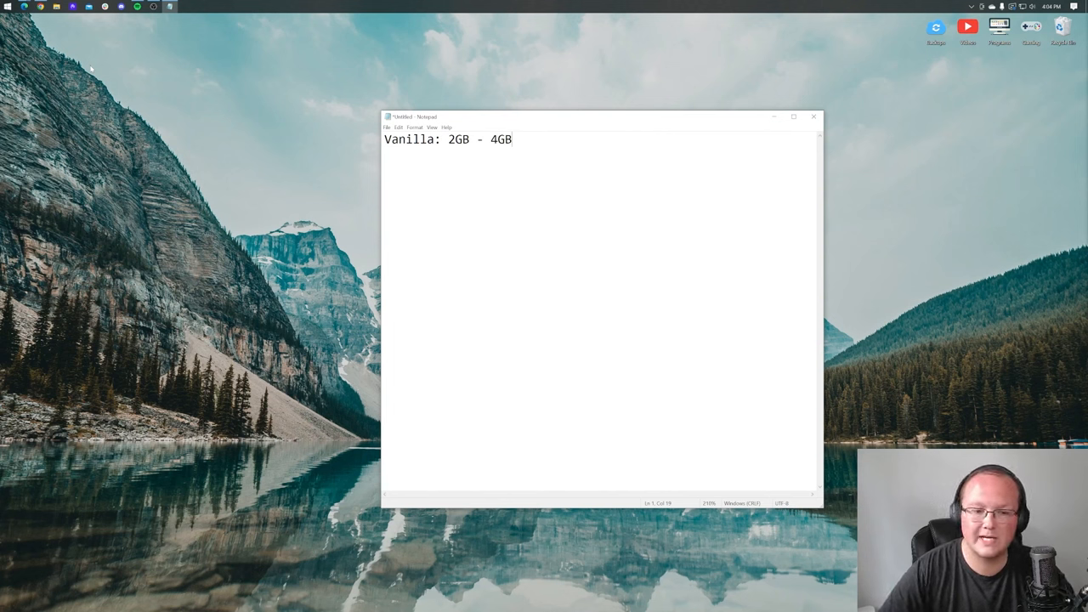
pyautogui.press('Return')
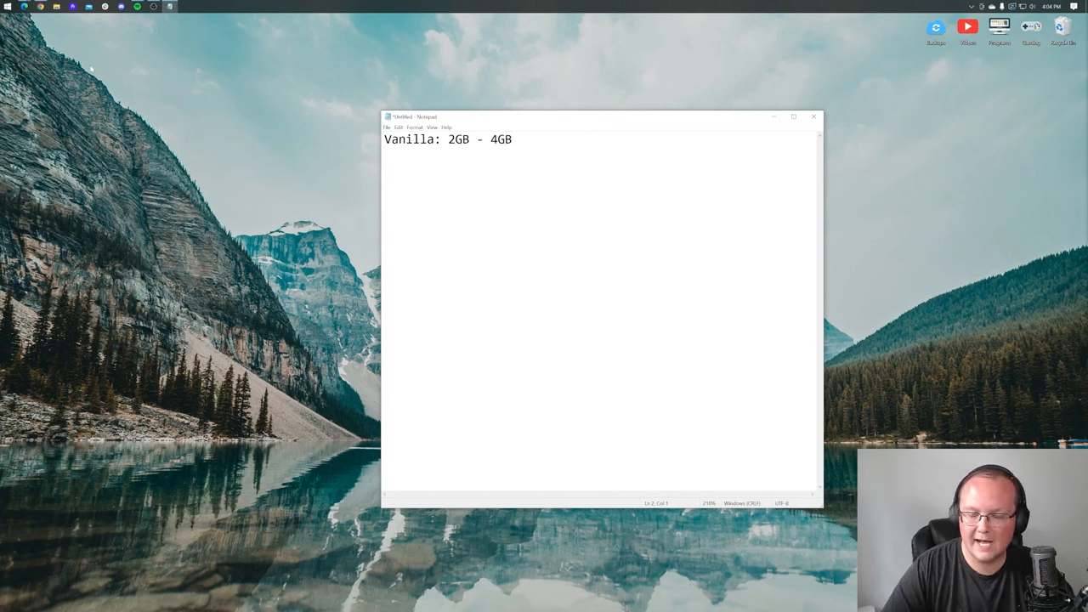
pyautogui.write('Any Mods')
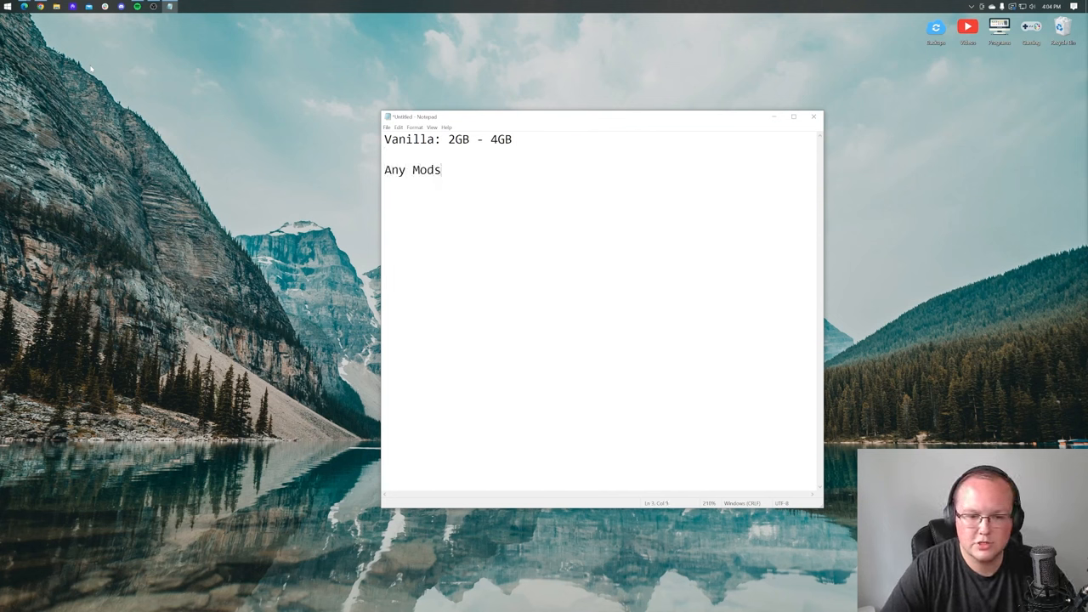
pyautogui.write(': 4')
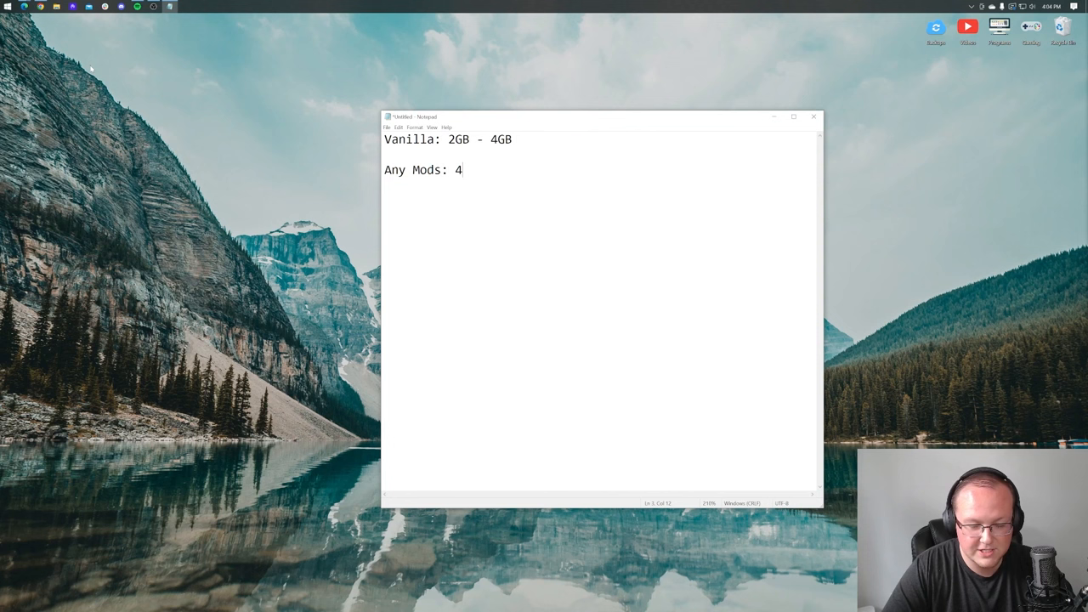
pyautogui.write('GB')
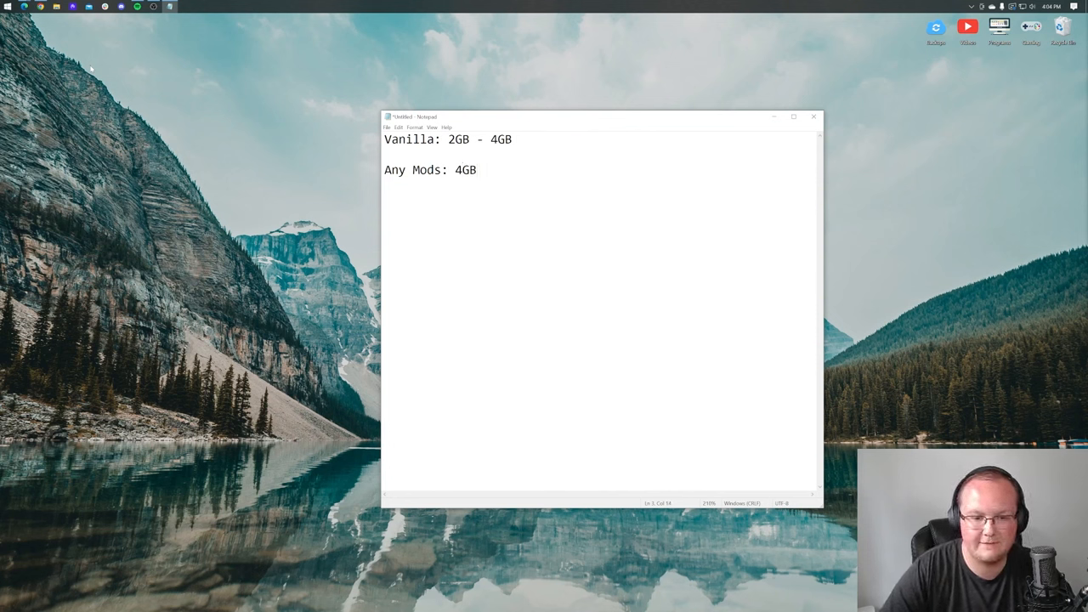
# Step: Add the lines '100-200: 4GB - 6GB' and '200+: 8GB+' to the guide
pyautogui.write('100')
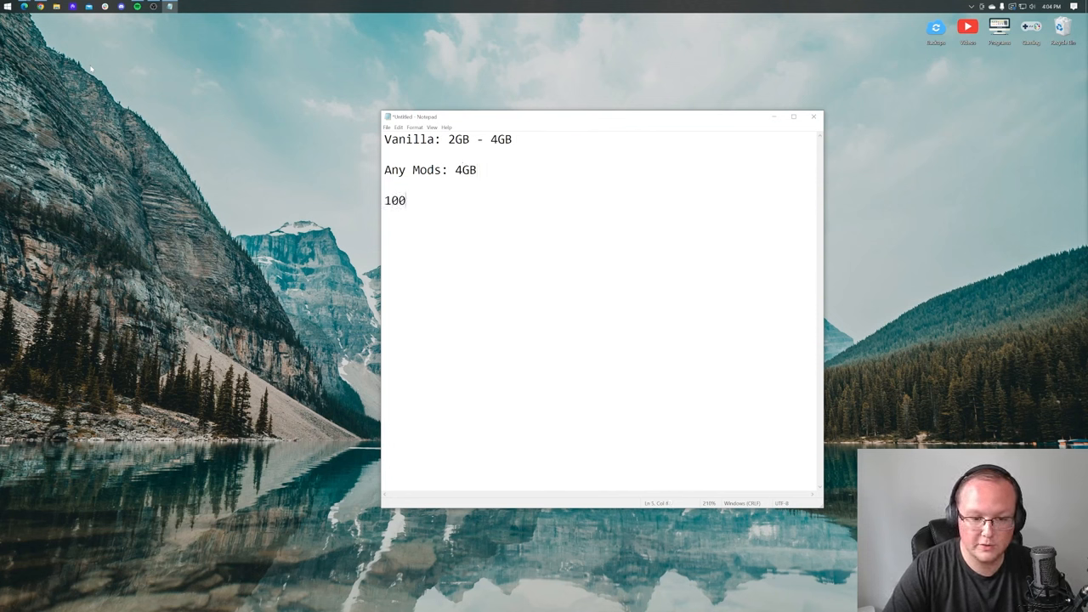
pyautogui.write('-200:')
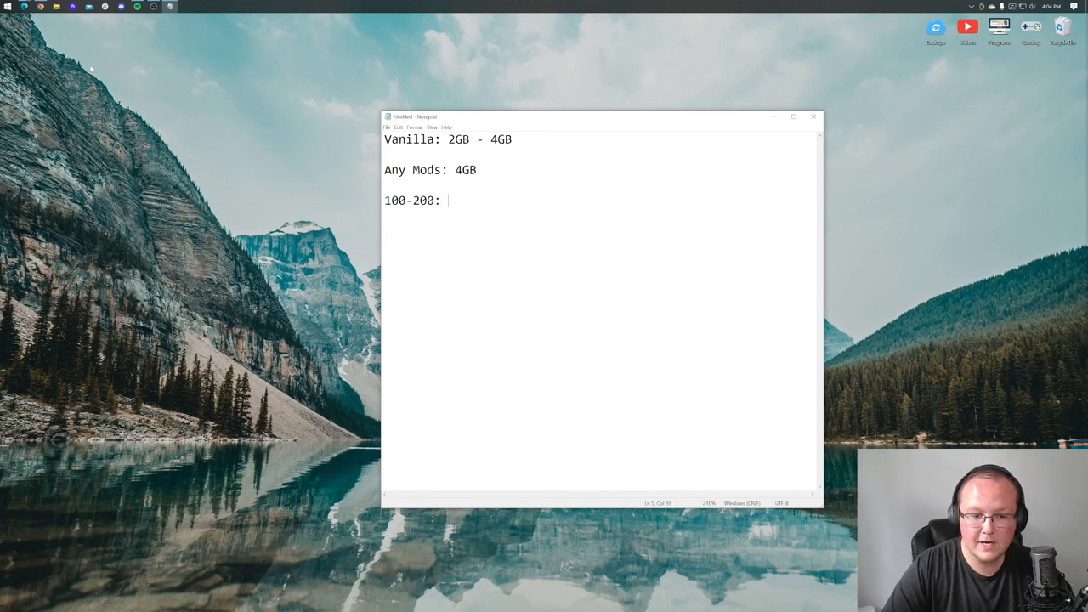
pyautogui.write('4GB -6')
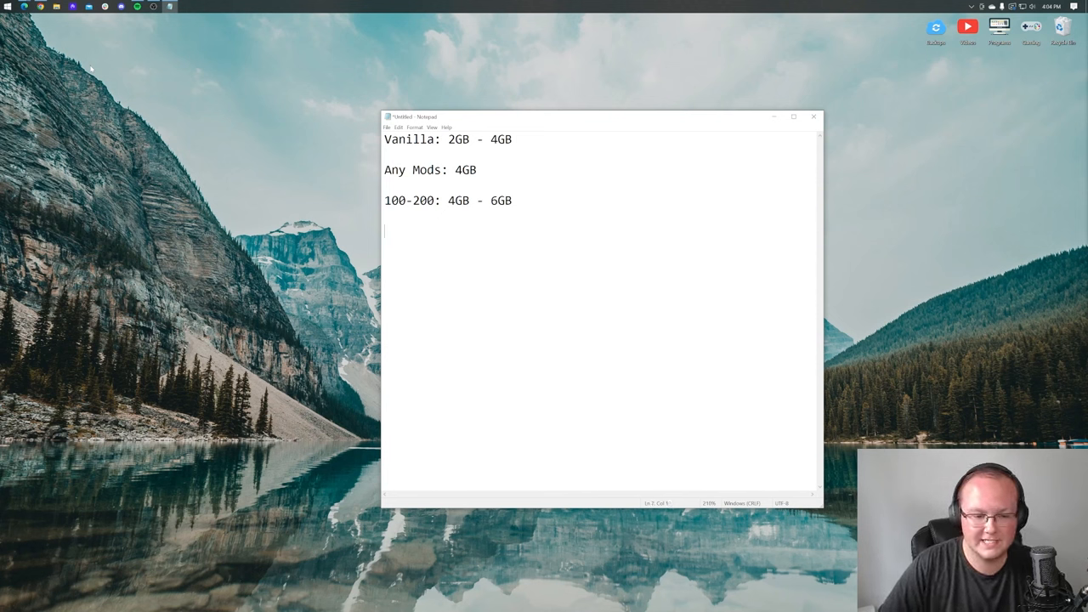
pyautogui.write('200')
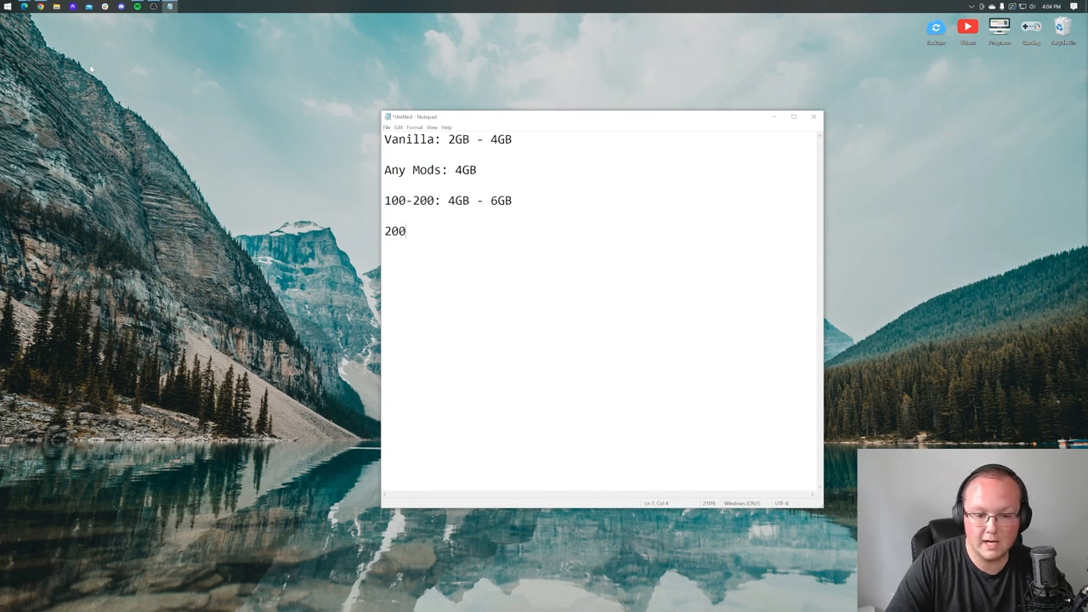
pyautogui.write('+:')
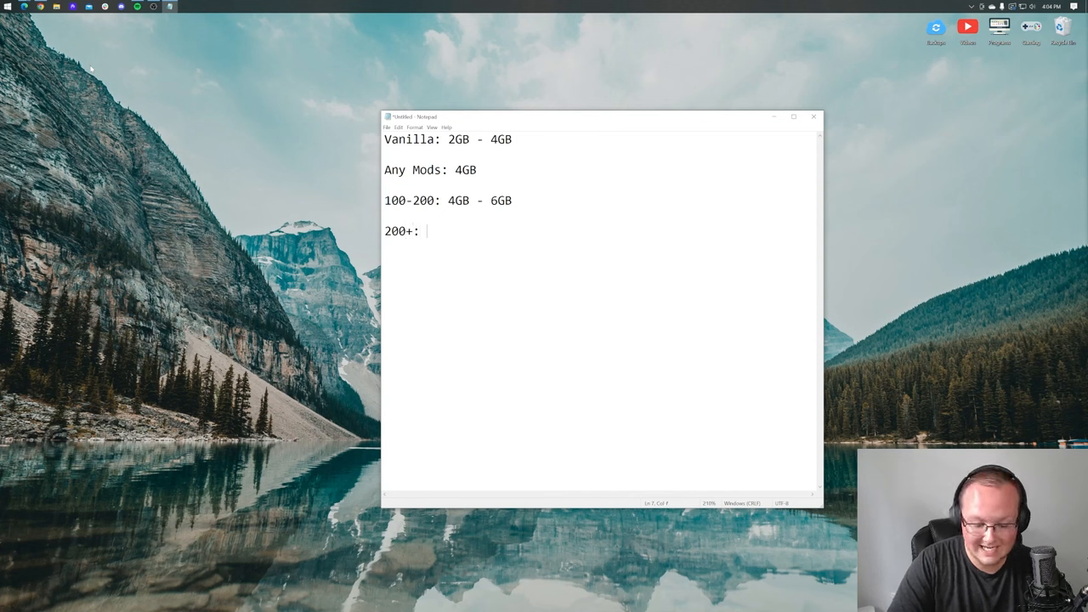
pyautogui.write('8GB+')
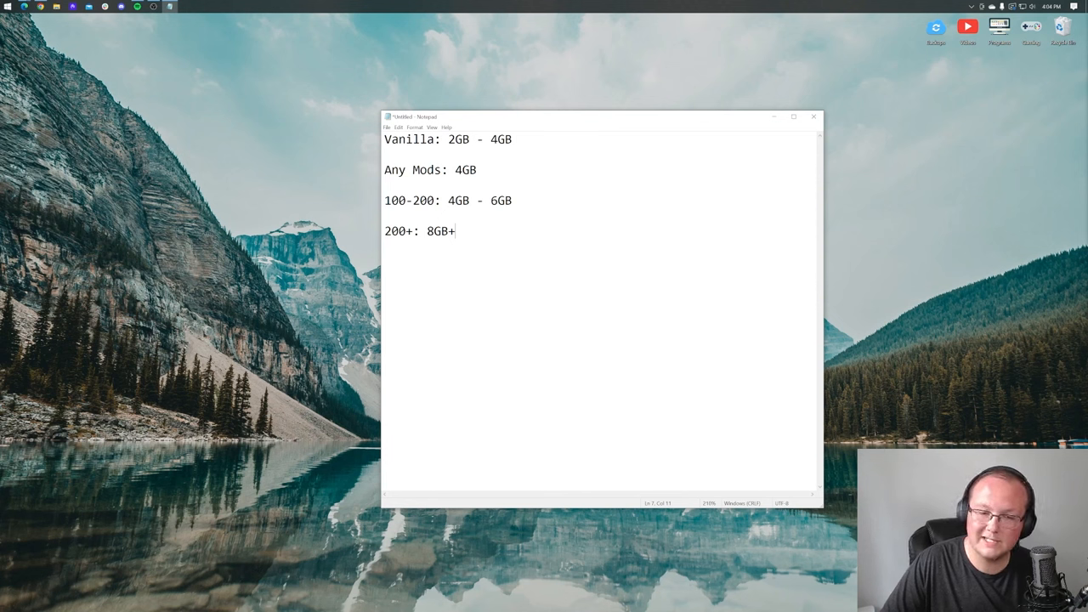
# Step: Highlight part of the guide and bring up the Minecraft Launcher
pyautogui.moveTo(446, 140); pyautogui.dragTo(513, 139)
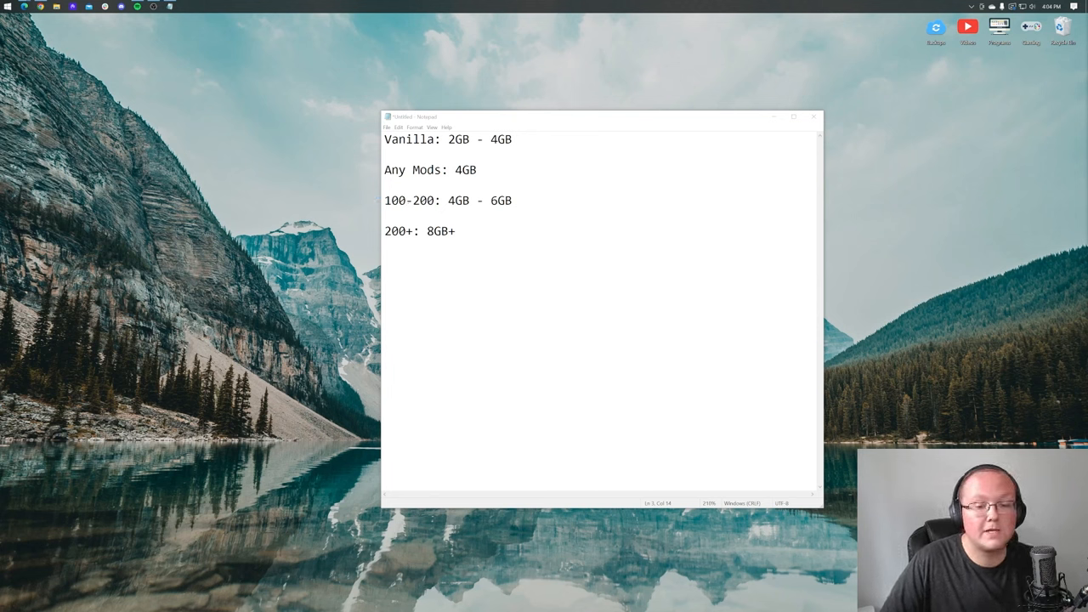
pyautogui.doubleClick(440, 231)
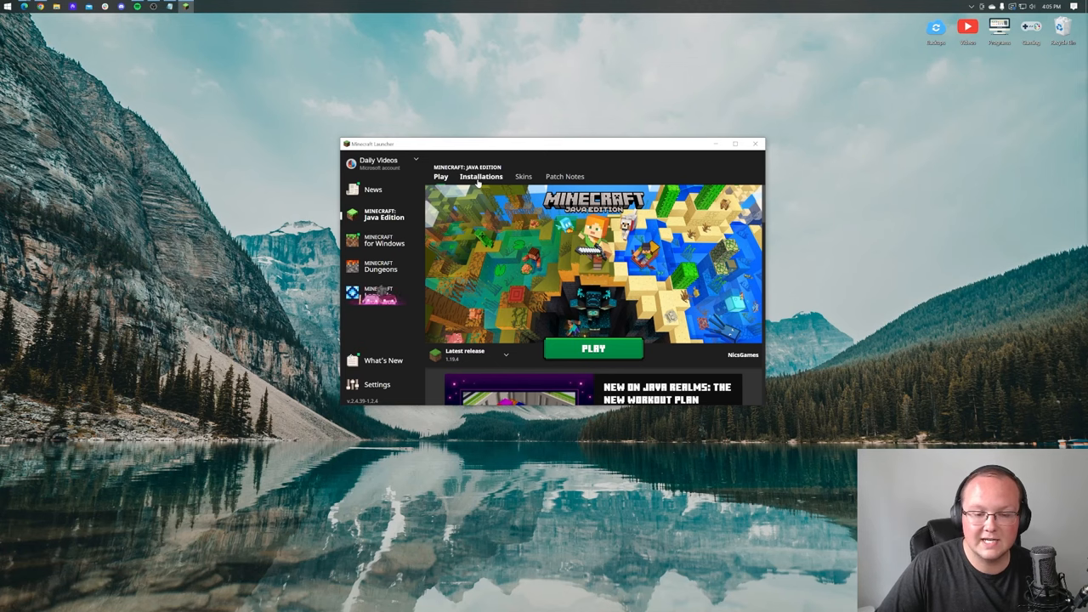
# Step: Switch to the Installations list in Minecraft Launcher
pyautogui.click(482, 175)
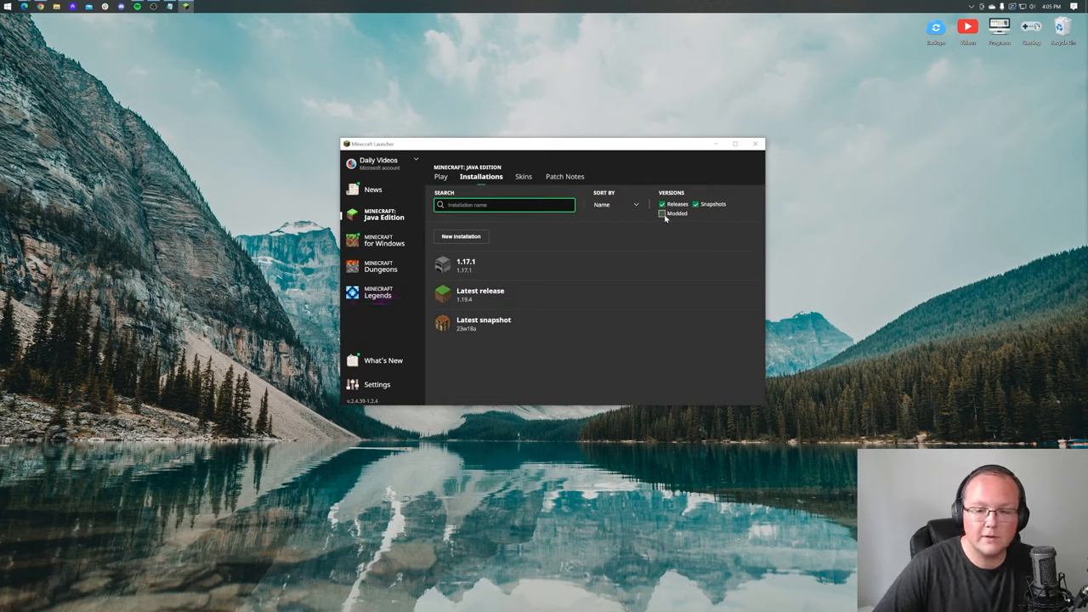
pyautogui.click(663, 214)
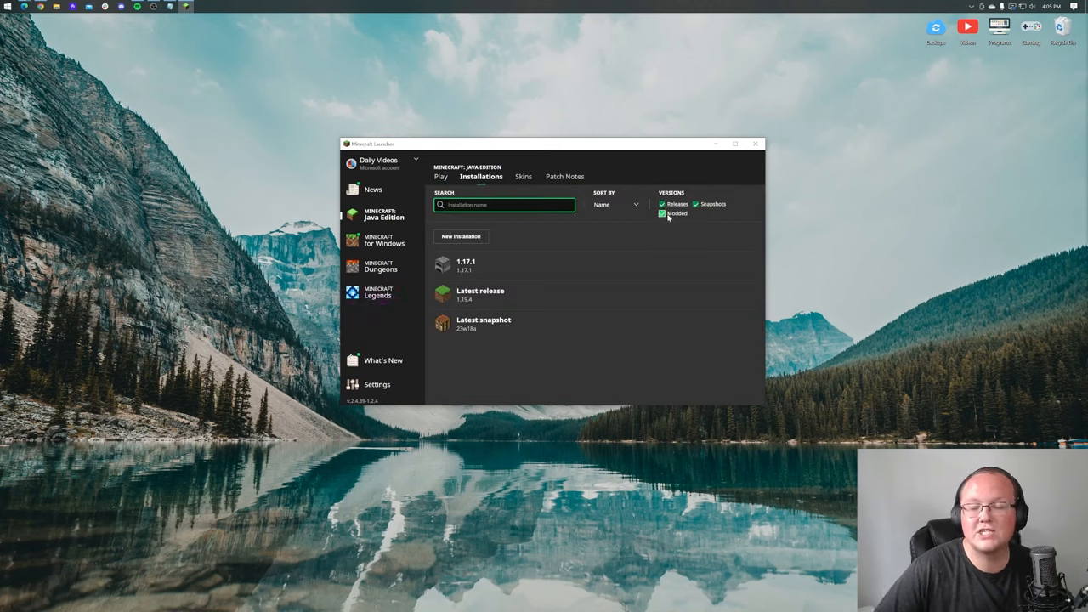
pyautogui.click(663, 214)
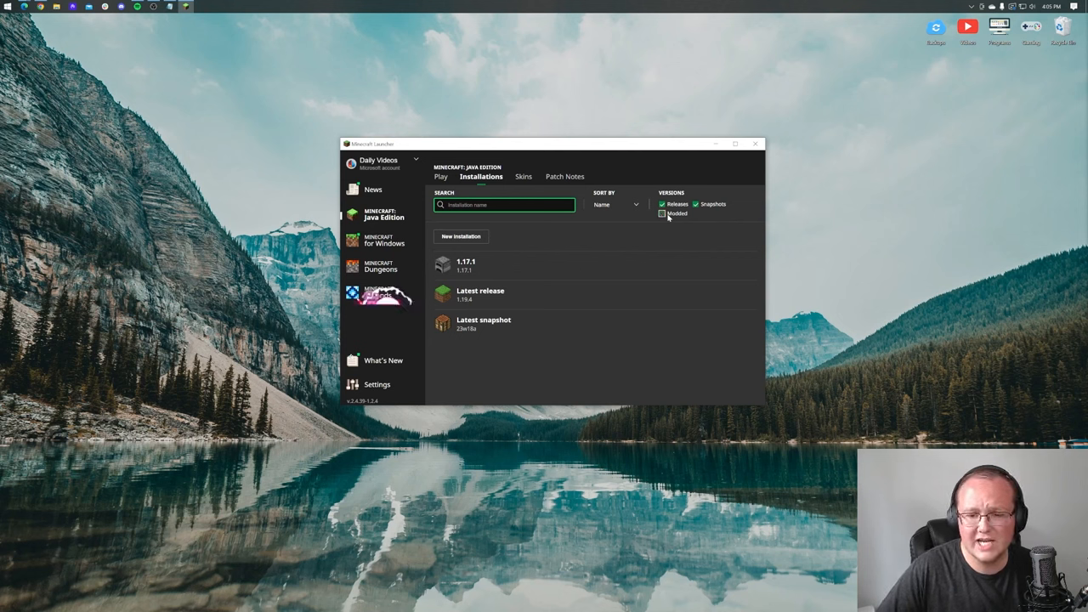
pyautogui.click(663, 214)
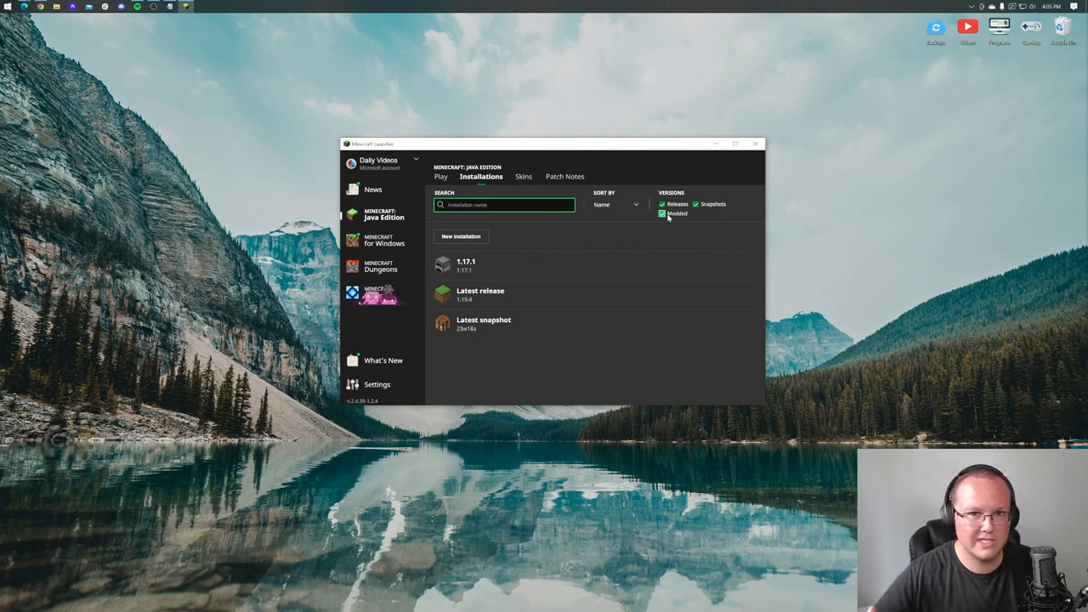
pyautogui.moveTo(524, 288)
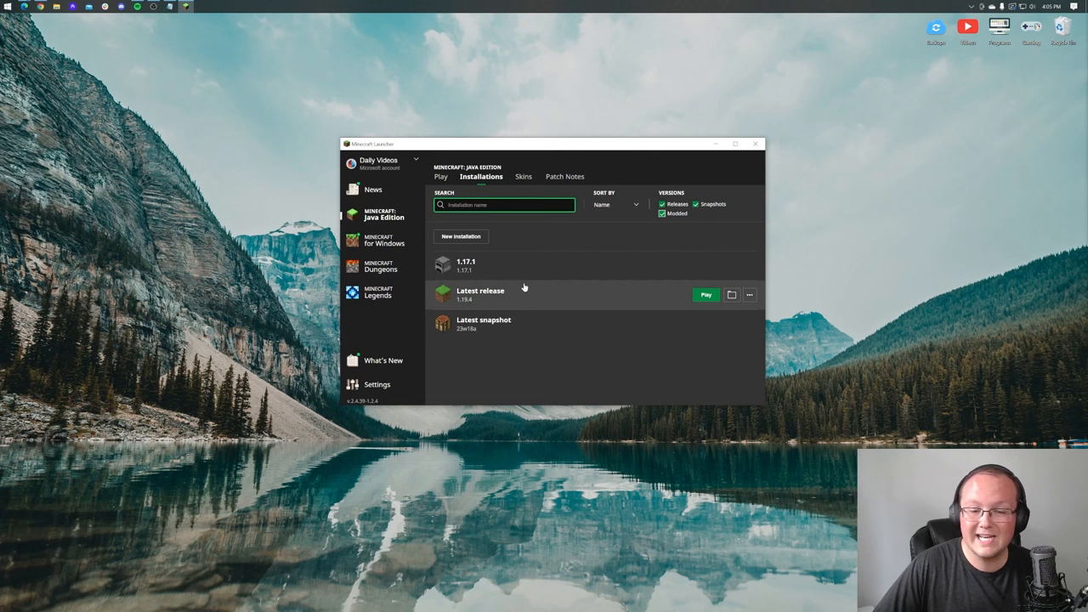
pyautogui.moveTo(748, 296)
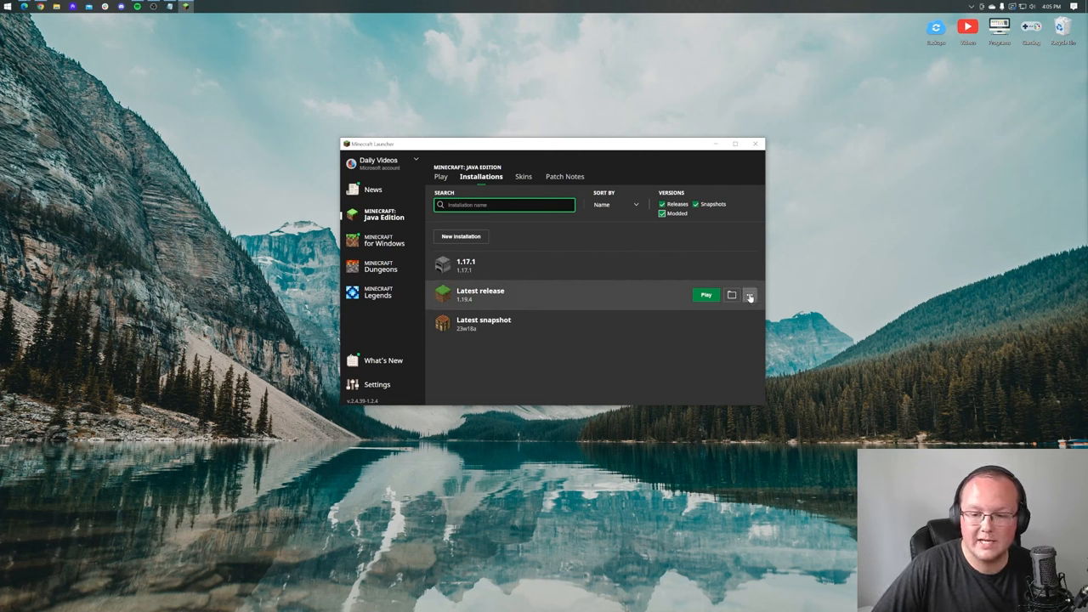
# Step: Choose Edit from the Latest release's ... menu to reach its installation settings
pyautogui.click(748, 296)
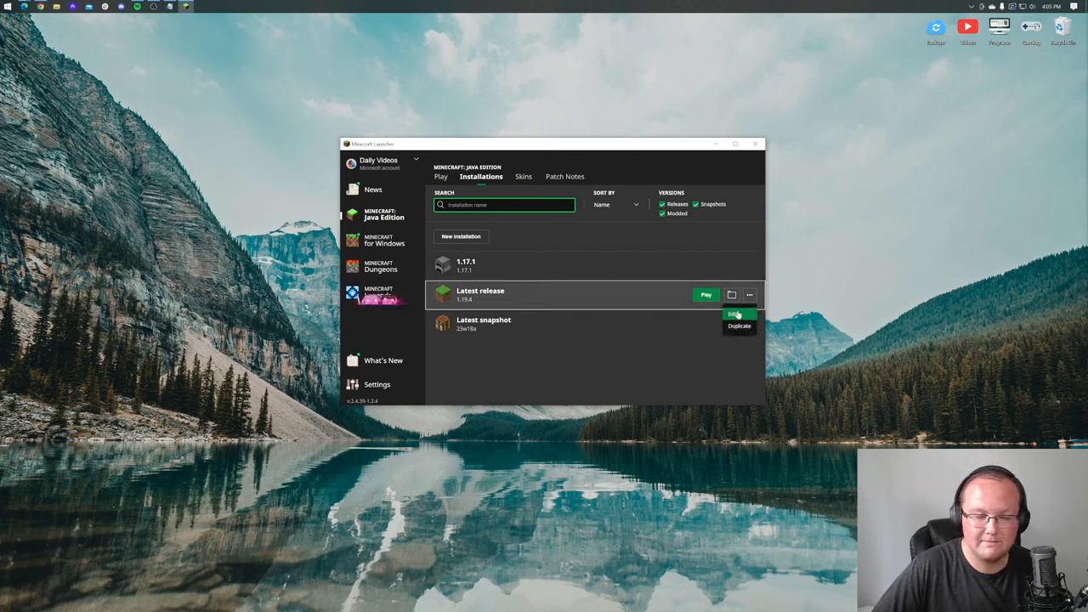
pyautogui.click(733, 313)
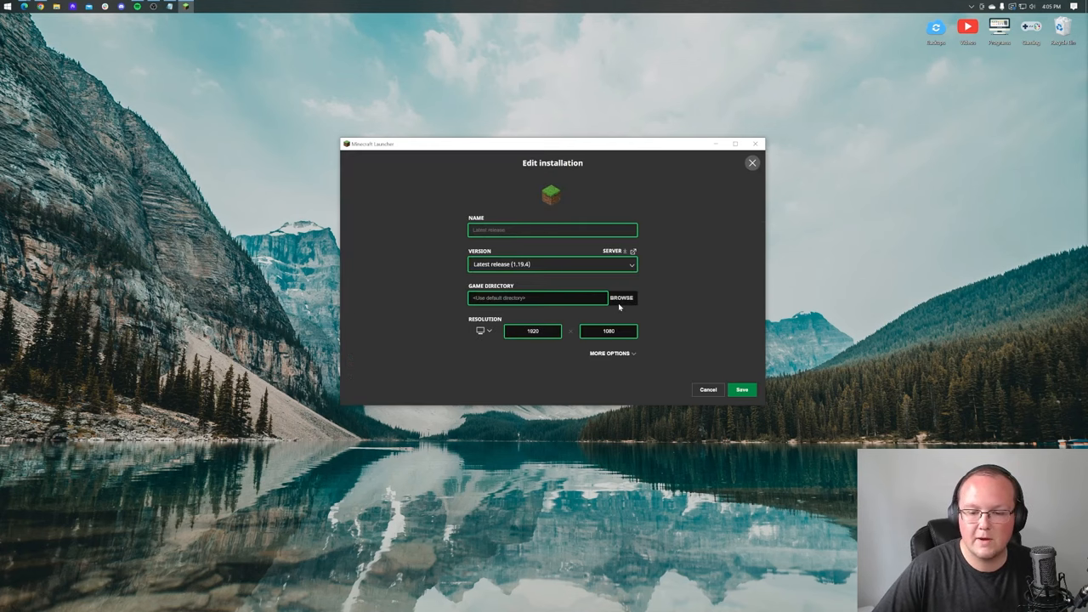
pyautogui.click(707, 390)
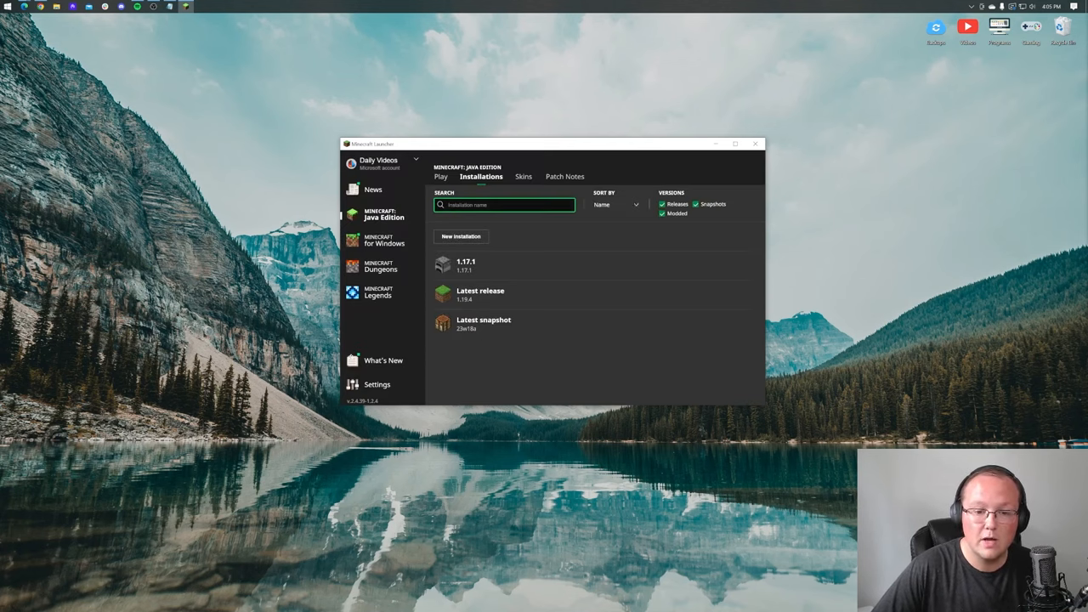
pyautogui.moveTo(531, 299)
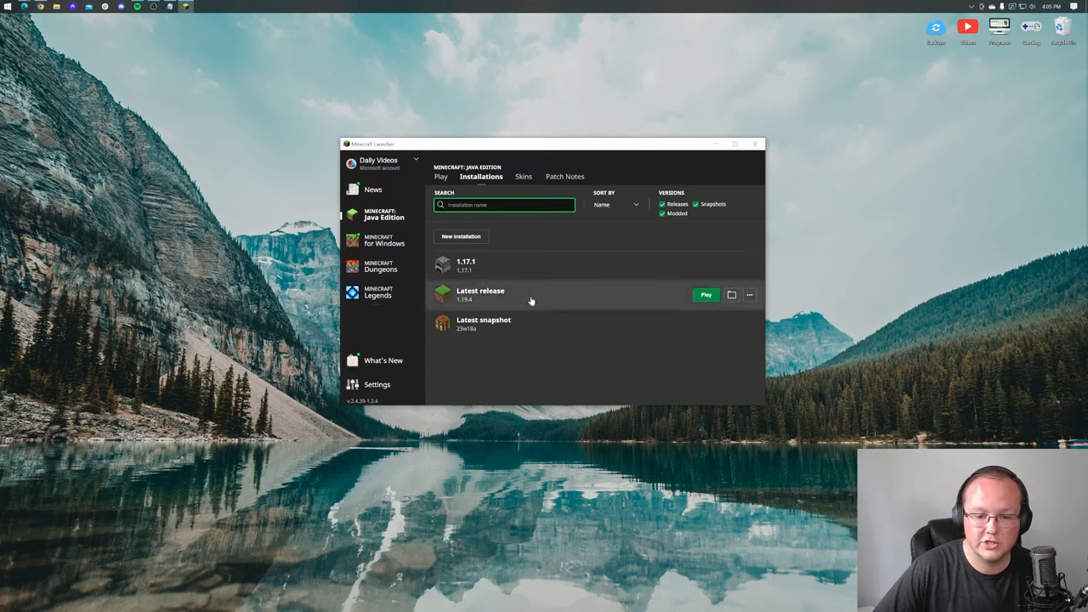
pyautogui.click(748, 295)
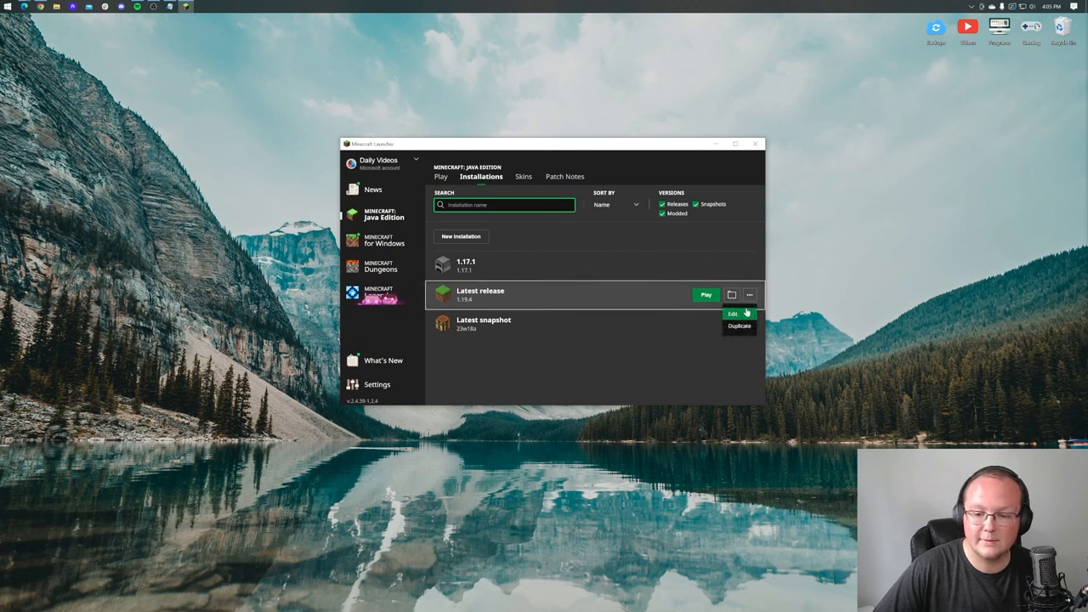
pyautogui.click(731, 313)
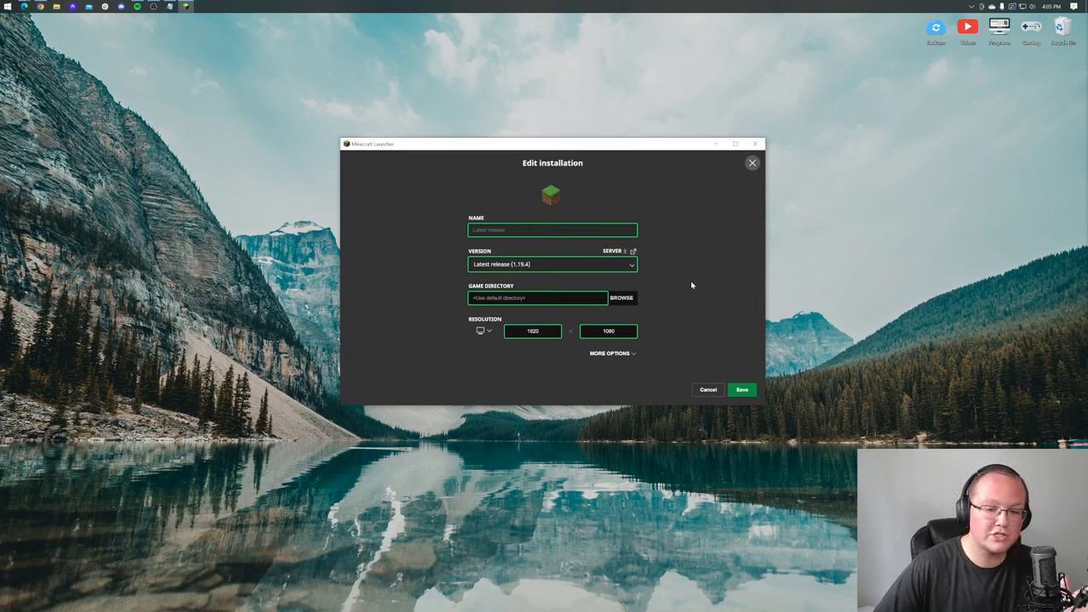
# Step: Under More Options change the JVM argument -Xmx2G to -Xmx6G and save
pyautogui.click(611, 352)
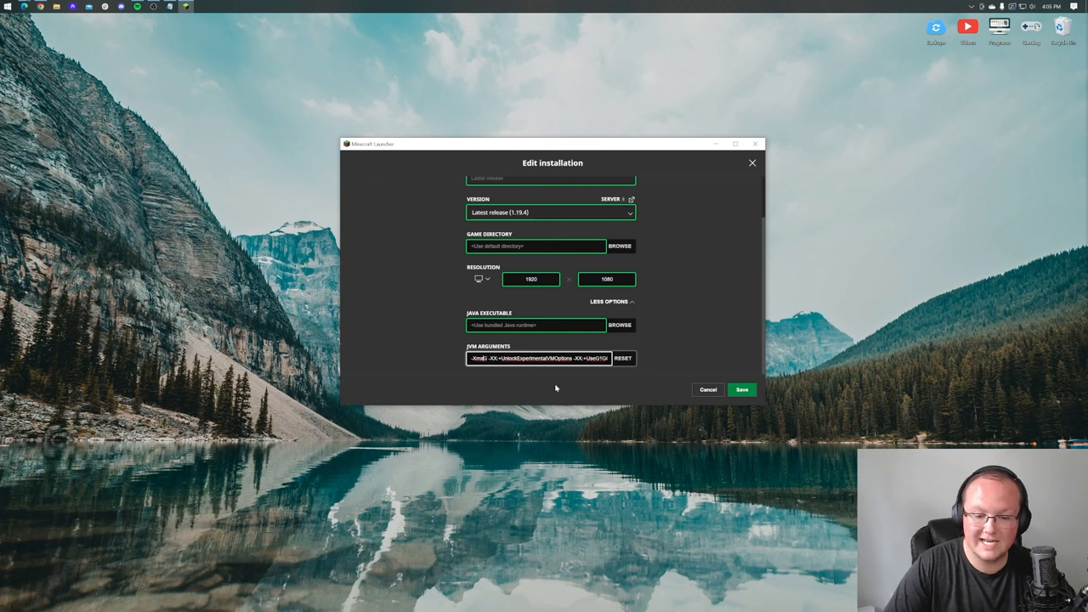
pyautogui.click(622, 357)
pyautogui.write('6')
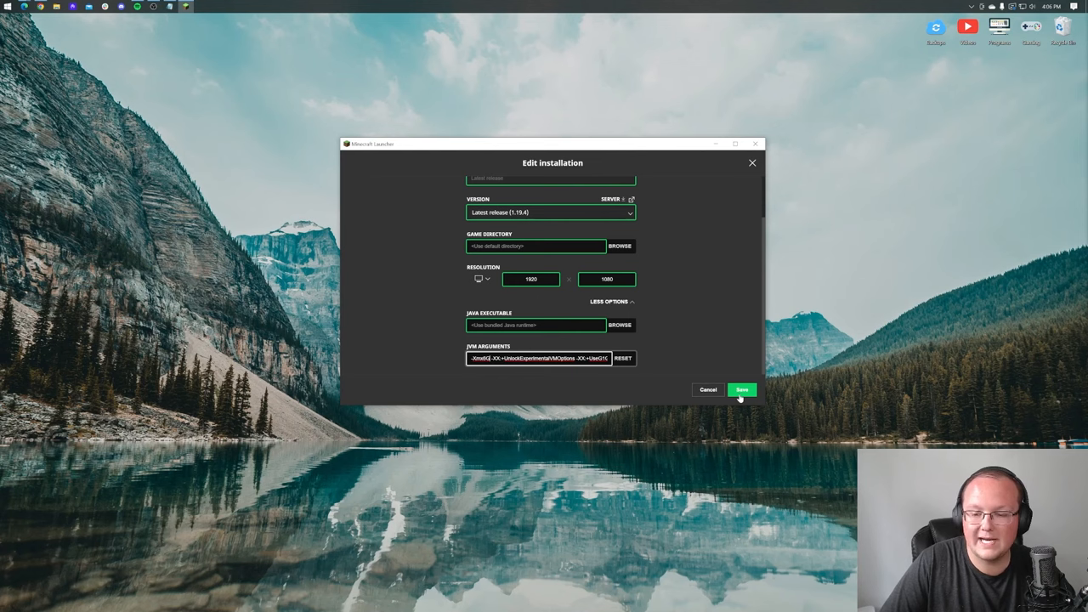
pyautogui.click(741, 389)
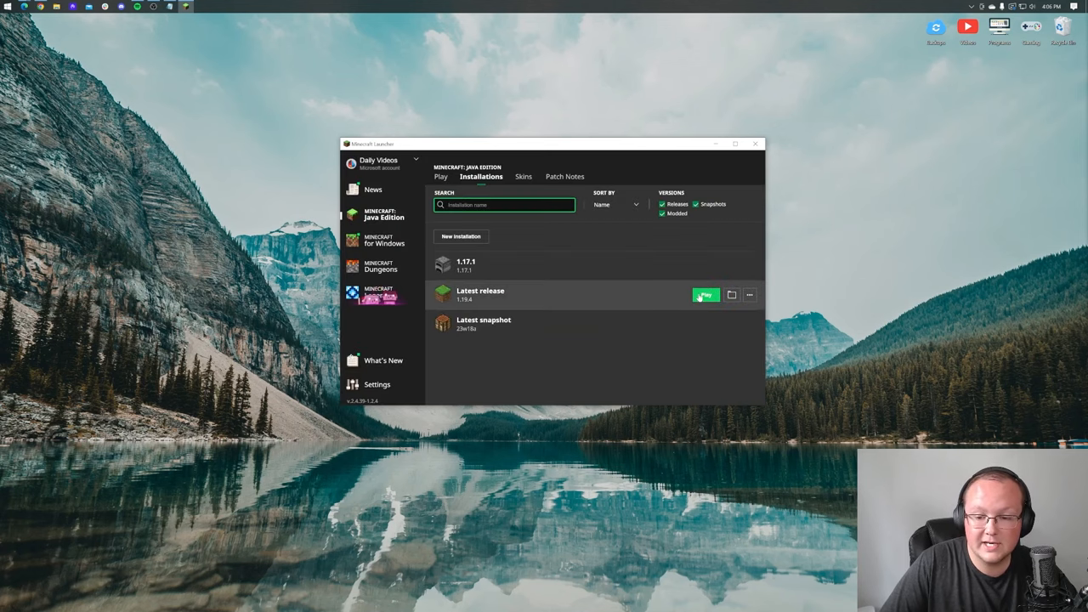
# Step: Launch the Latest release with the green Play button
pyautogui.click(706, 296)
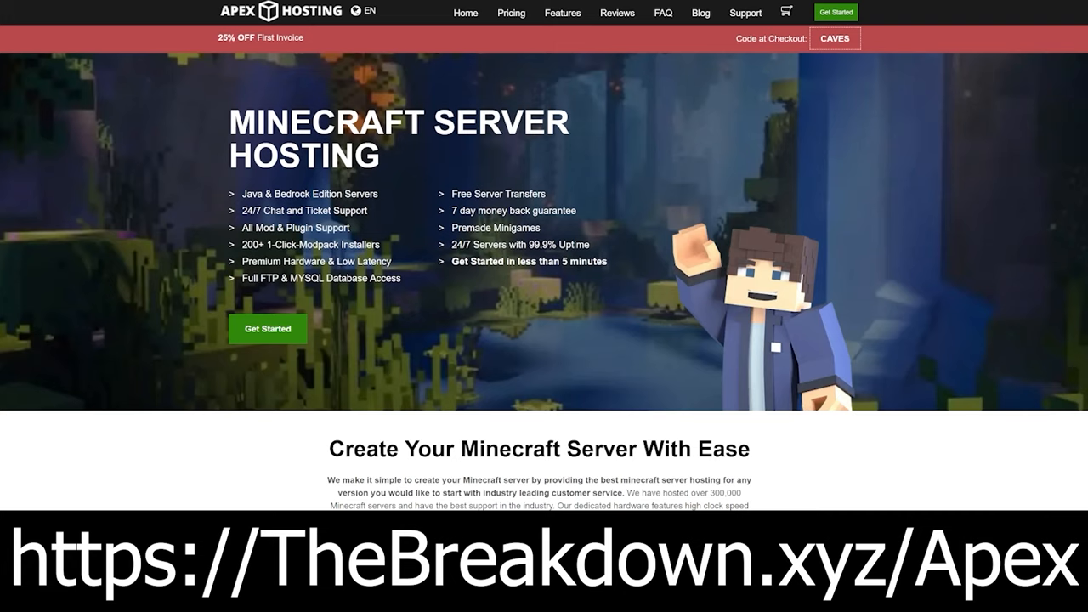
pyautogui.moveTo(294, 76)
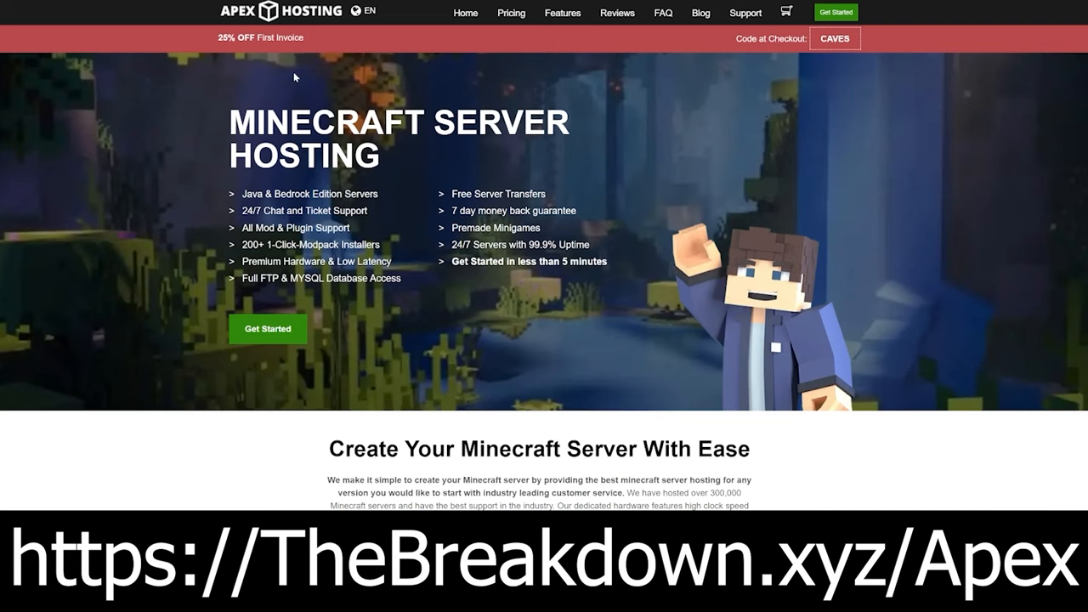
pyautogui.moveTo(156, 197)
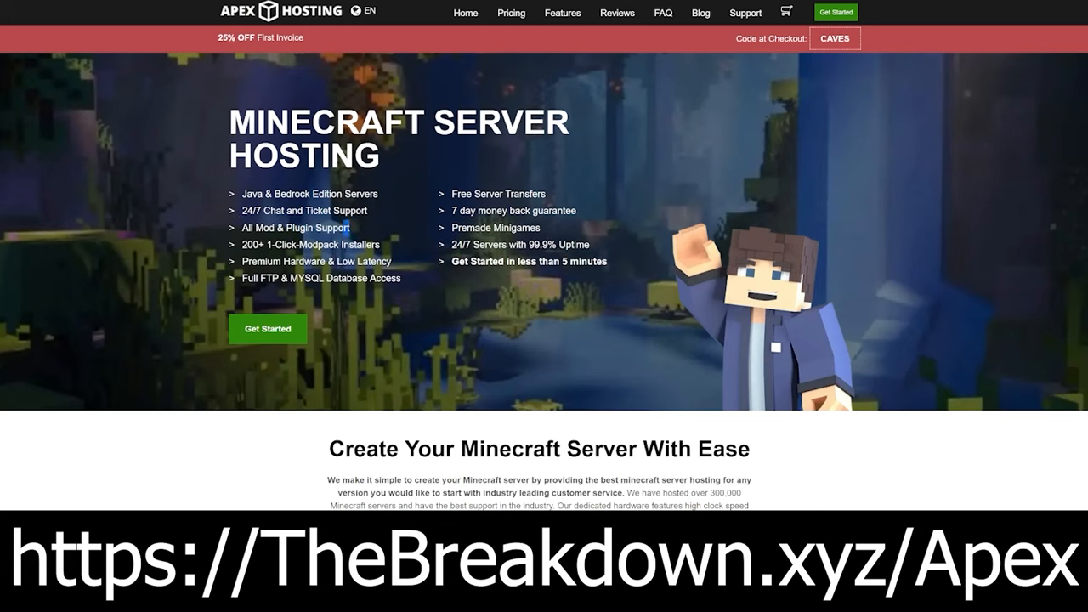
pyautogui.doubleClick(296, 228)
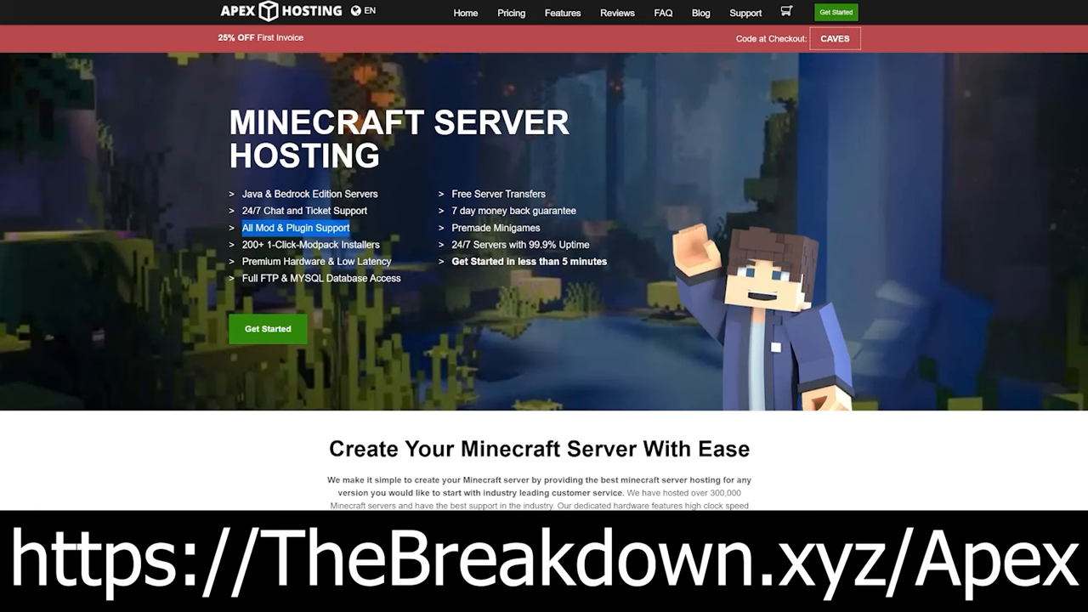